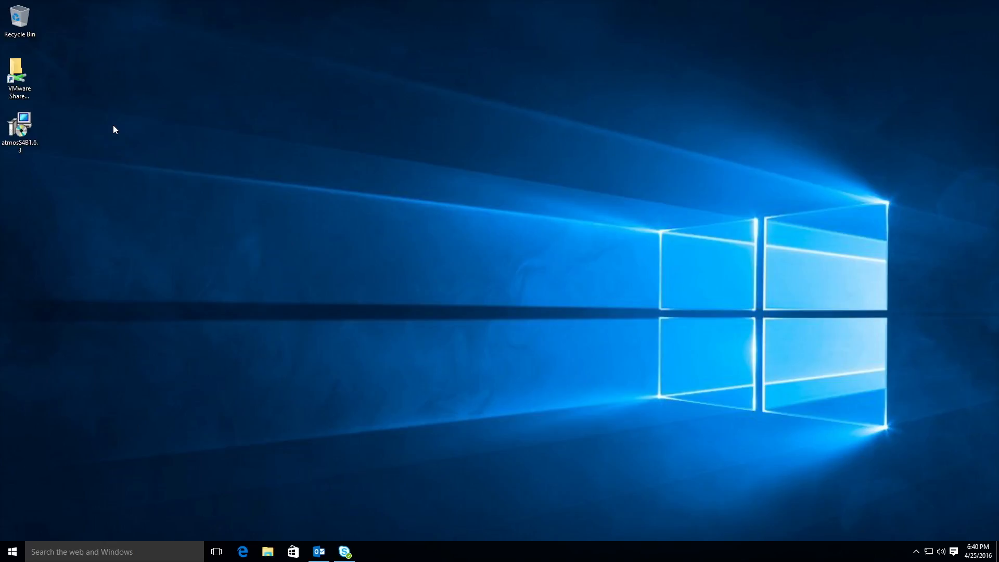
mouse_move(194, 155)
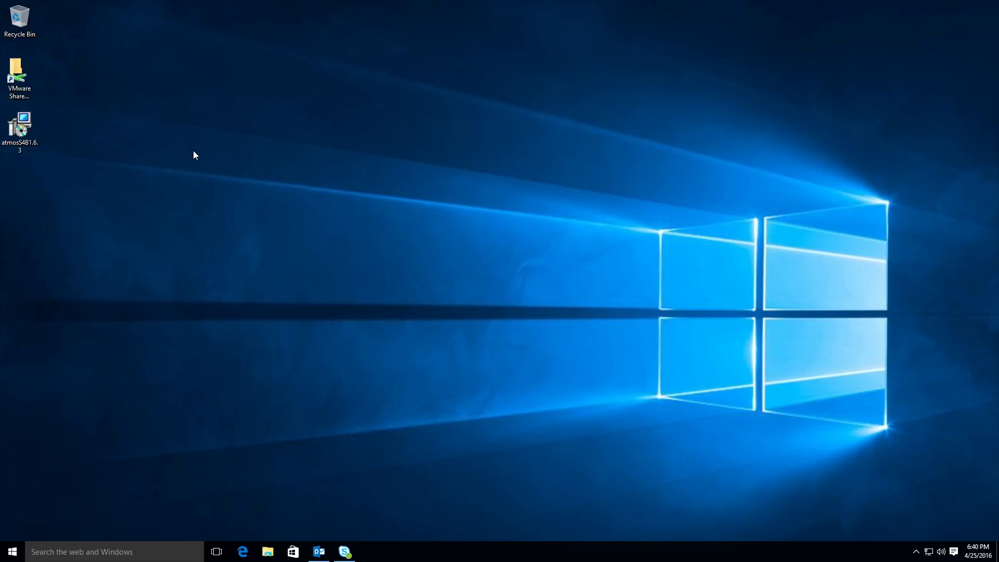
mouse_move(189, 157)
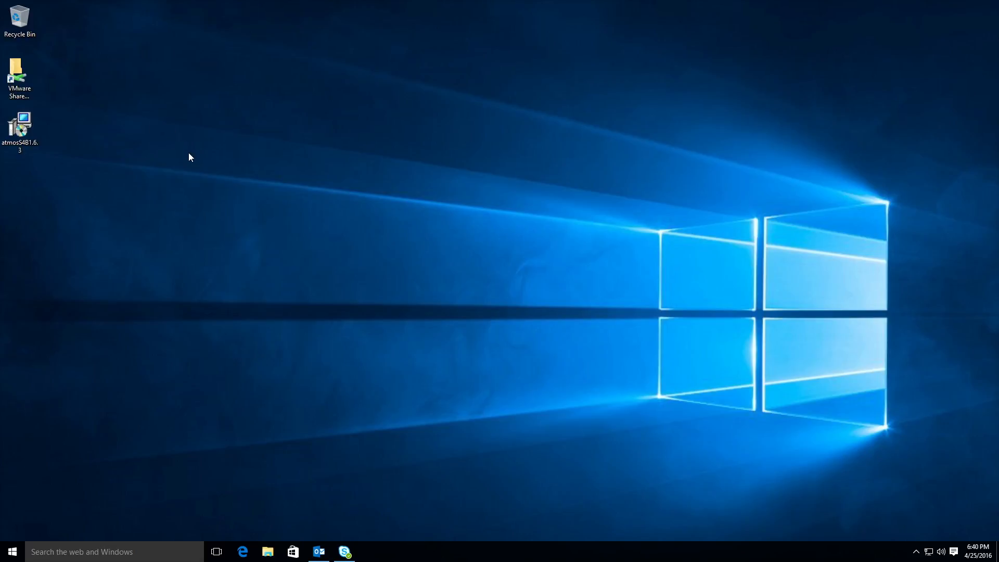
Launch the atmosS4B .msi, accept the license terms and keep the default install folder
left_click(915, 551)
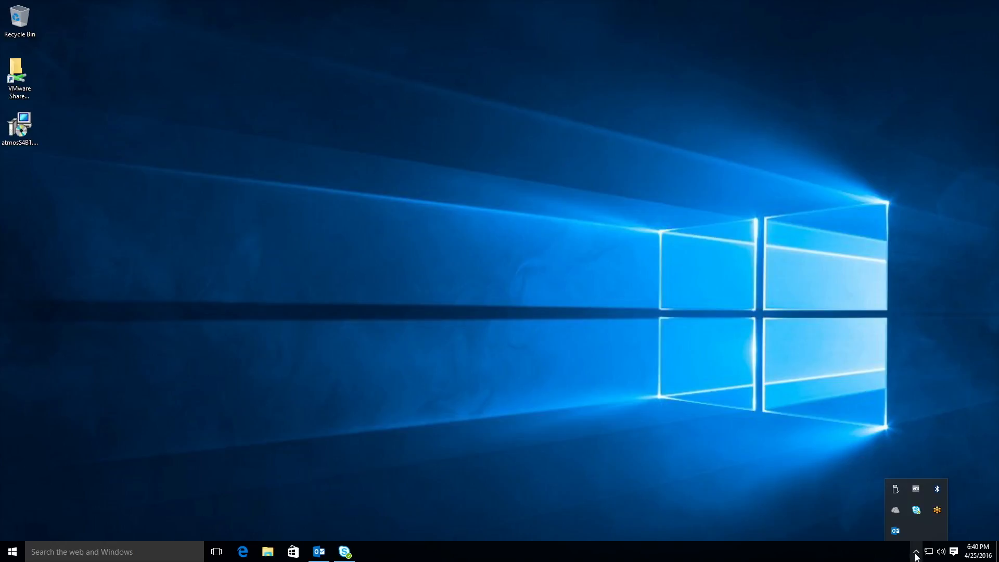
mouse_move(915, 510)
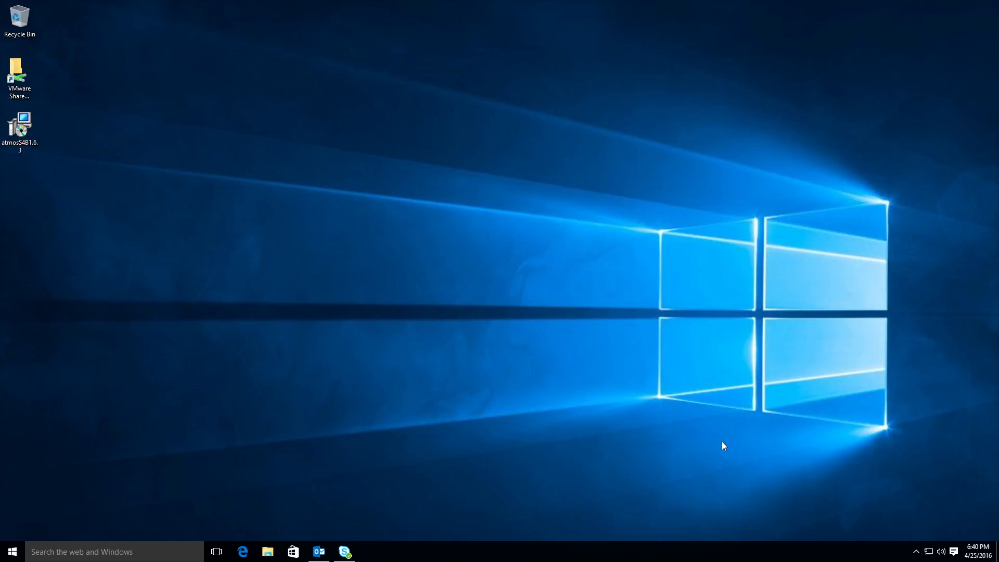
mouse_move(55, 158)
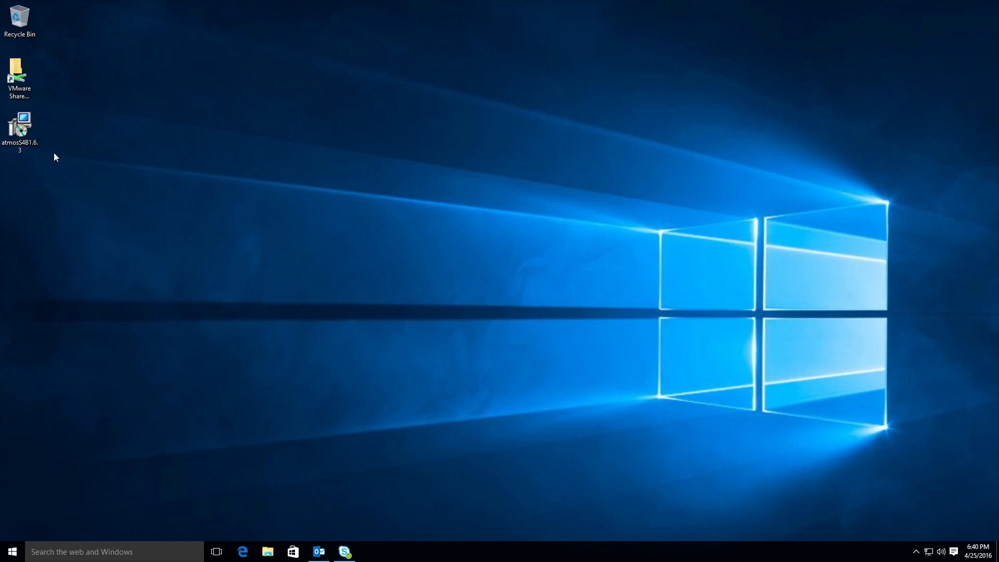
mouse_move(19, 127)
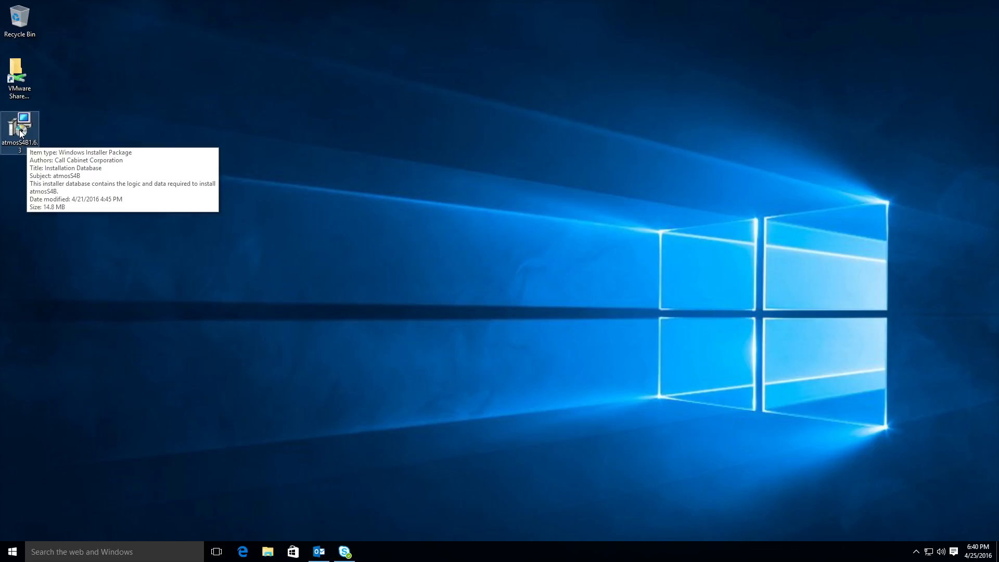
double_click(19, 130)
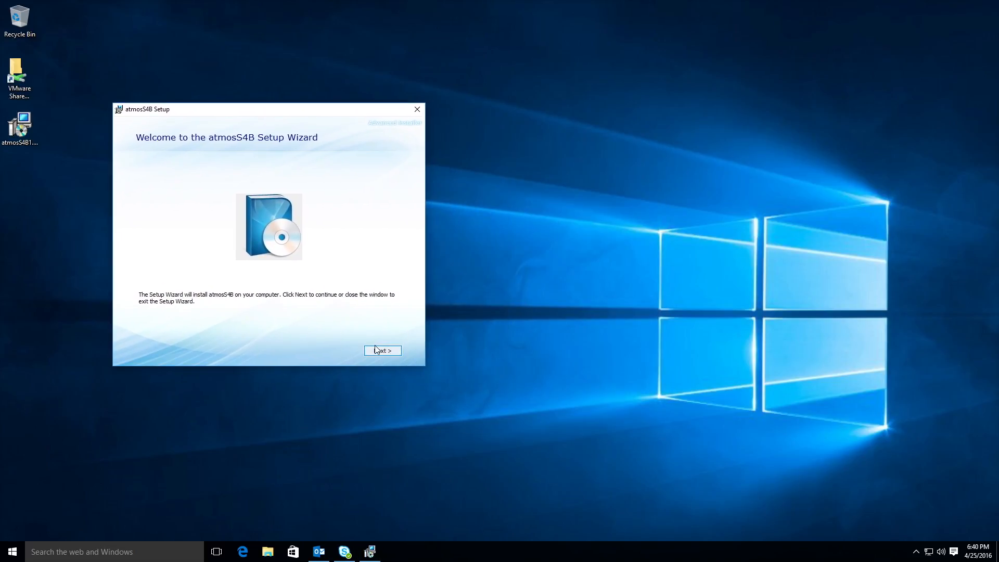
left_click(381, 350)
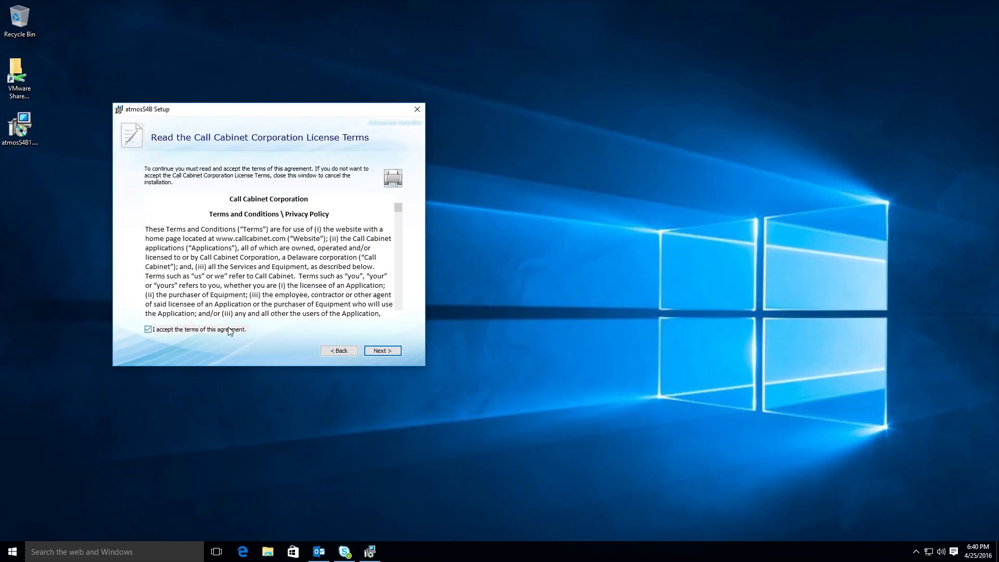
left_click(381, 350)
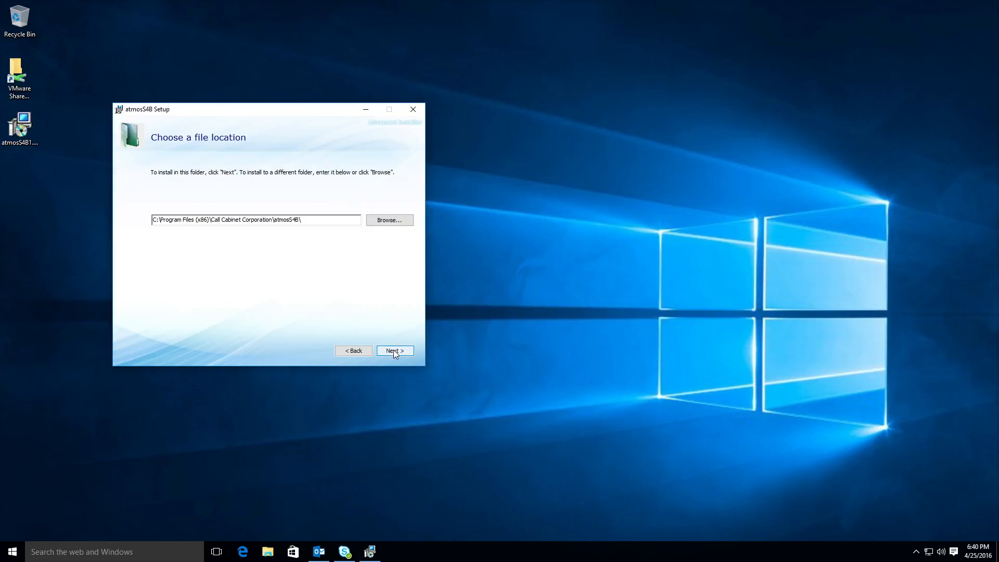
left_click(393, 350)
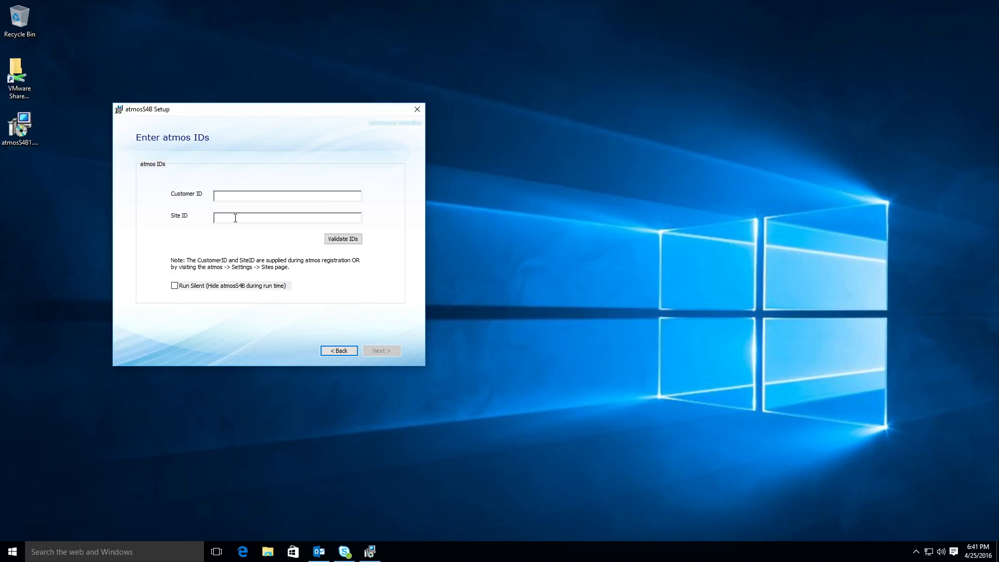
mouse_move(249, 217)
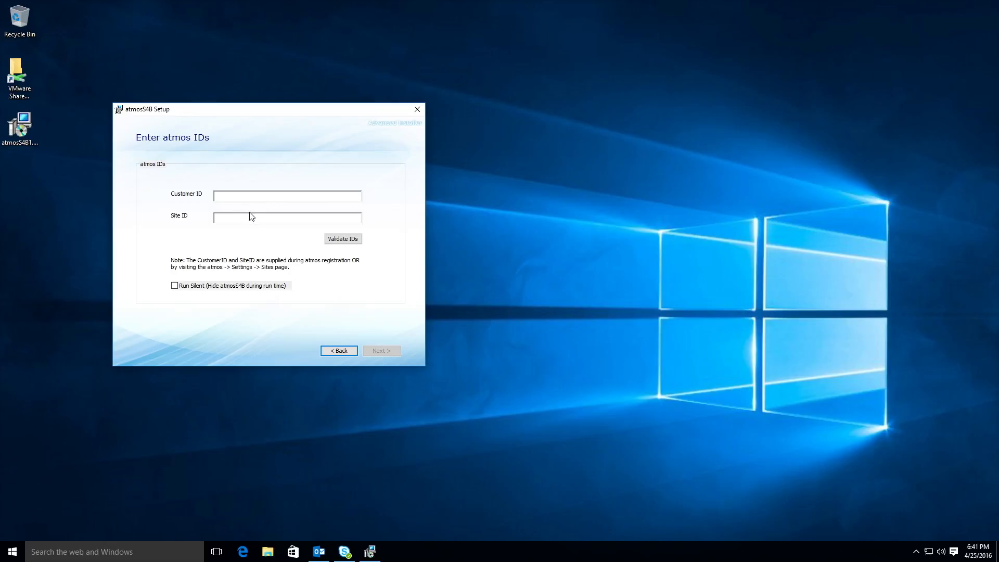
mouse_move(268, 220)
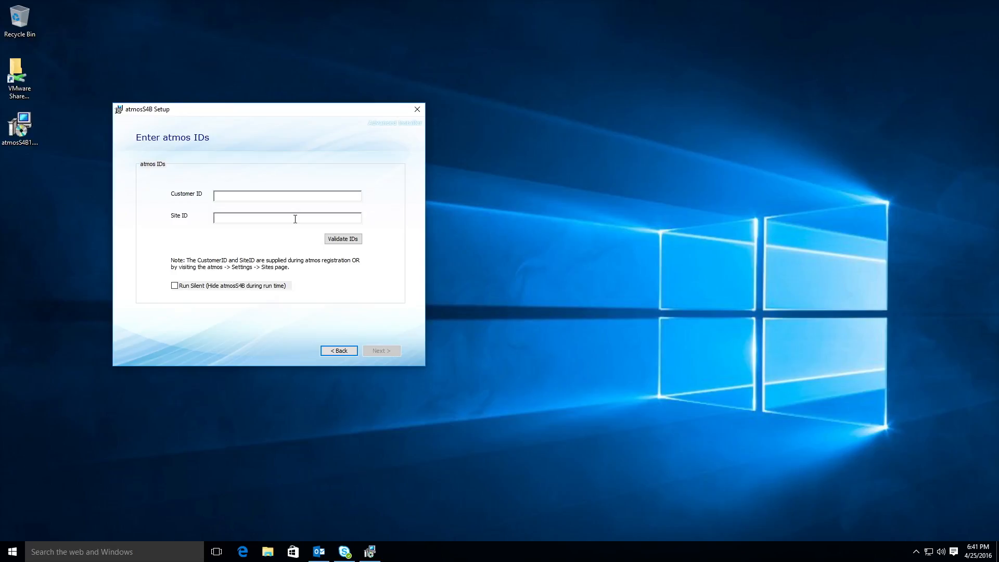
mouse_move(264, 289)
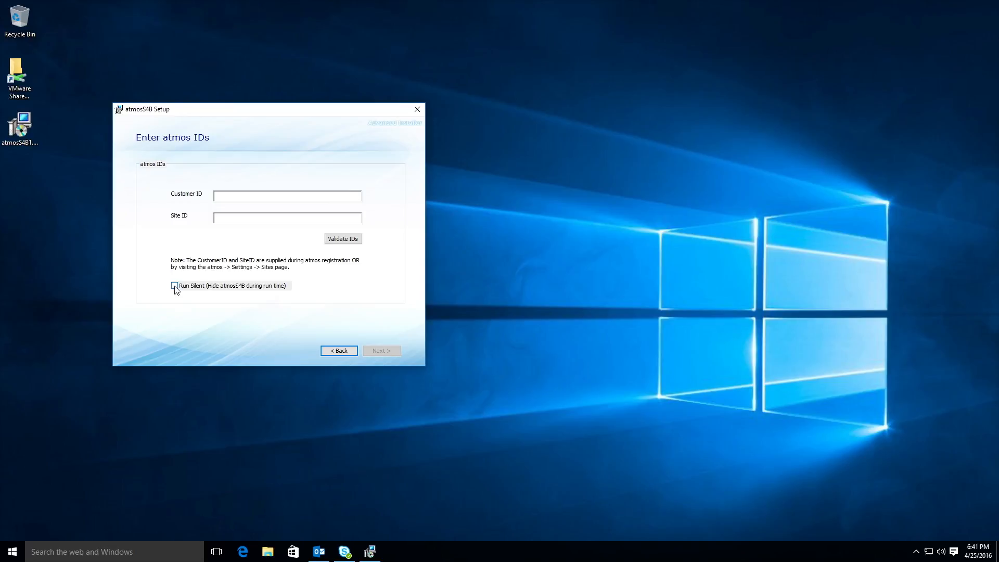
left_click(319, 551)
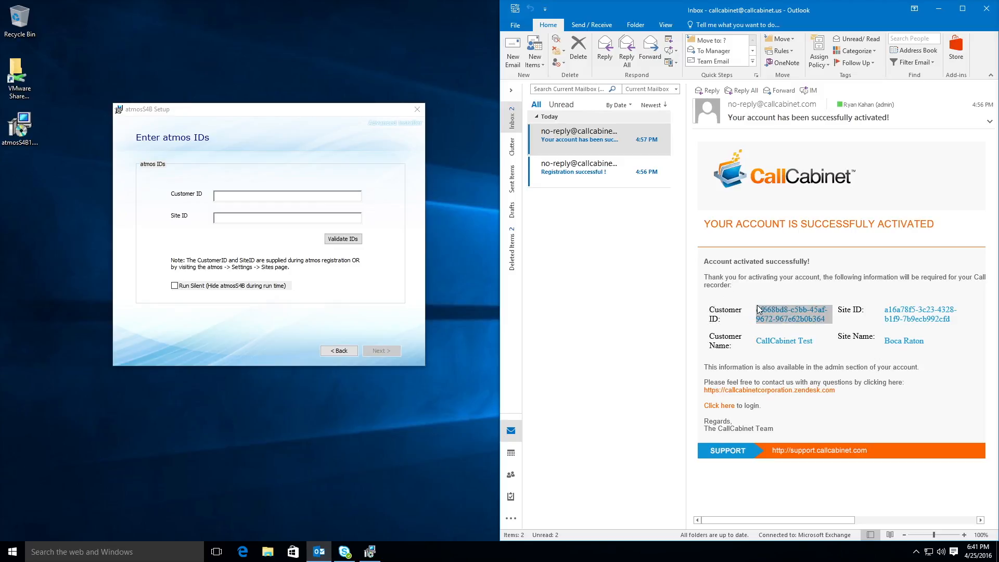
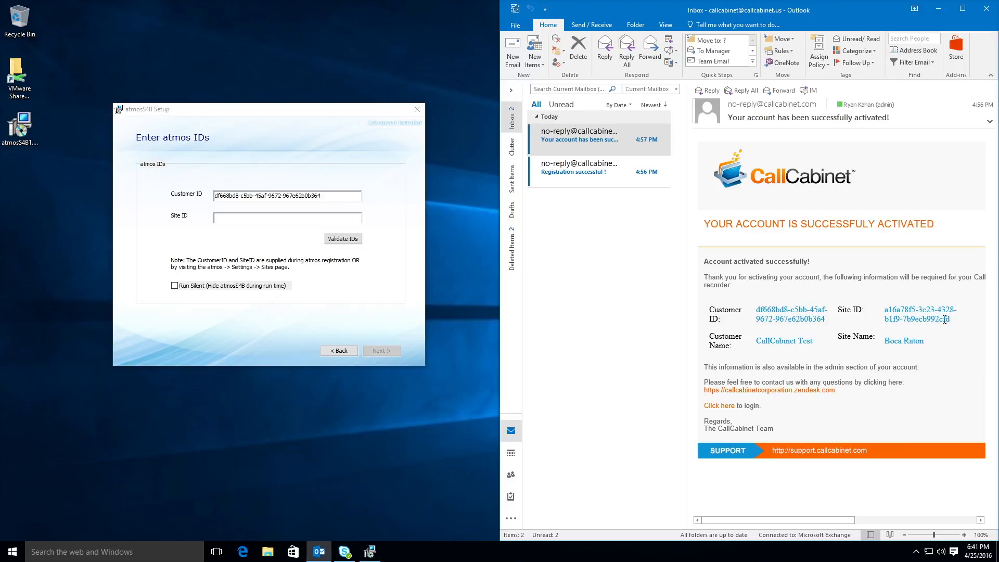
left_click_drag(885, 308, 948, 318)
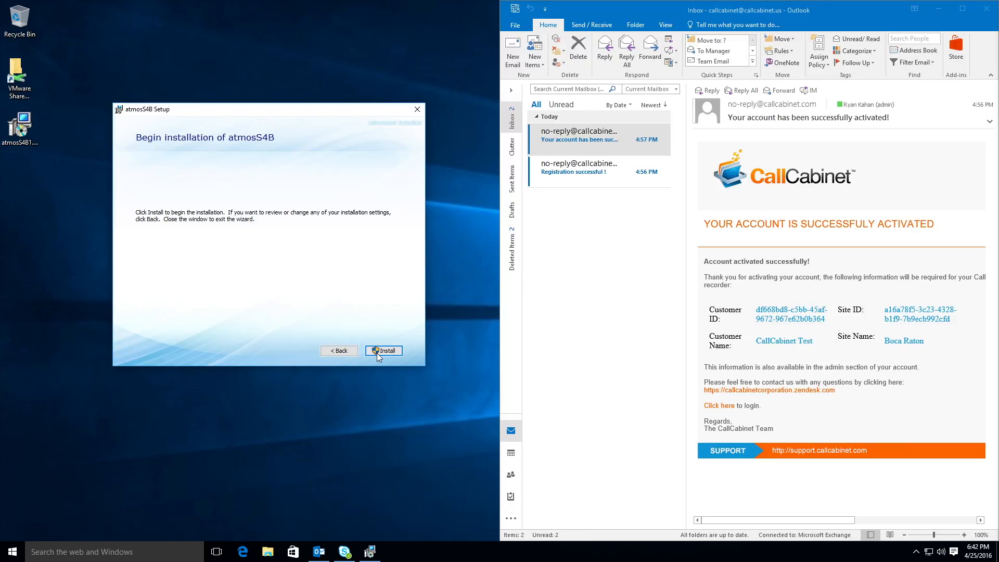
Start the atmosS4B installation and let the progress run
left_click(384, 349)
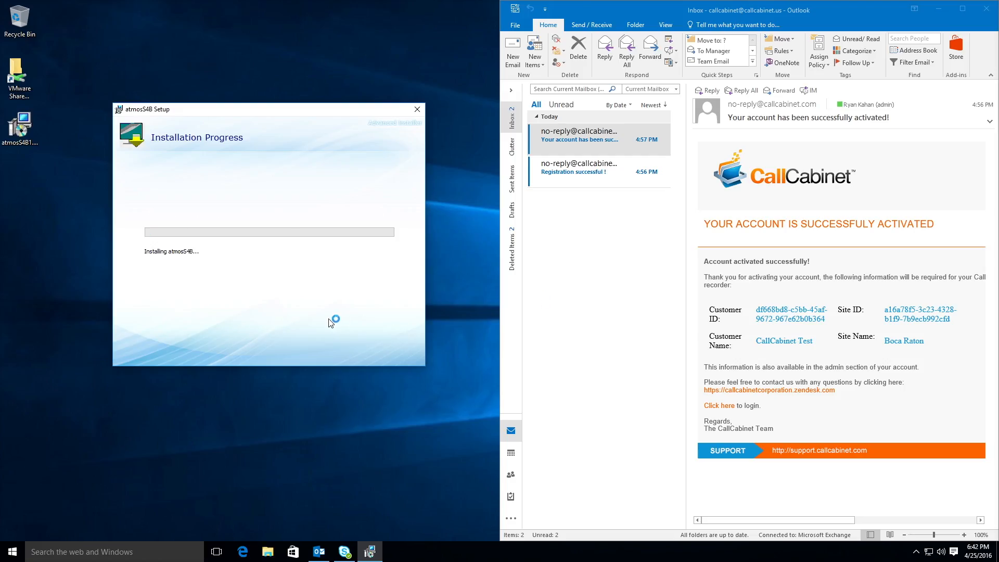
mouse_move(326, 321)
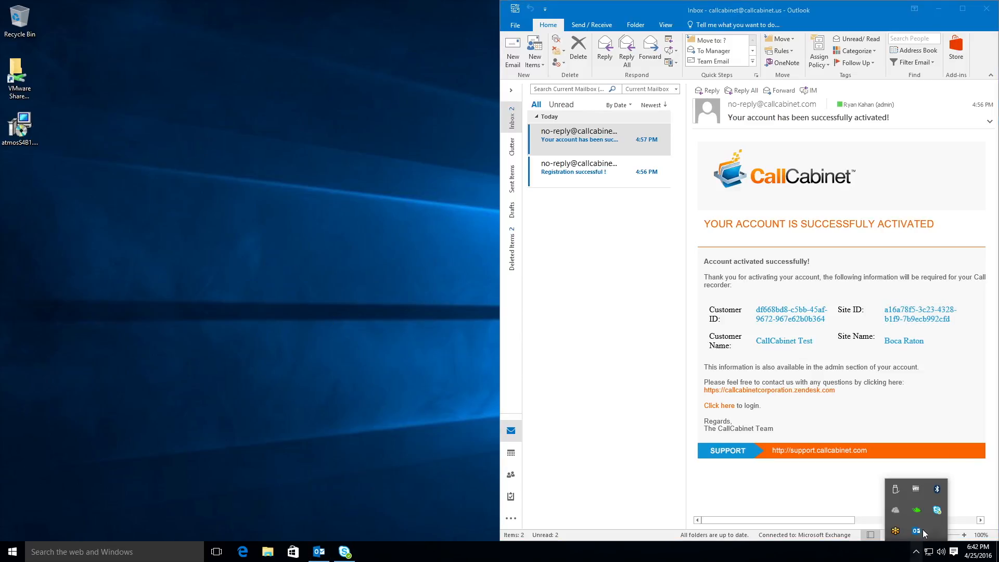
mouse_move(915, 510)
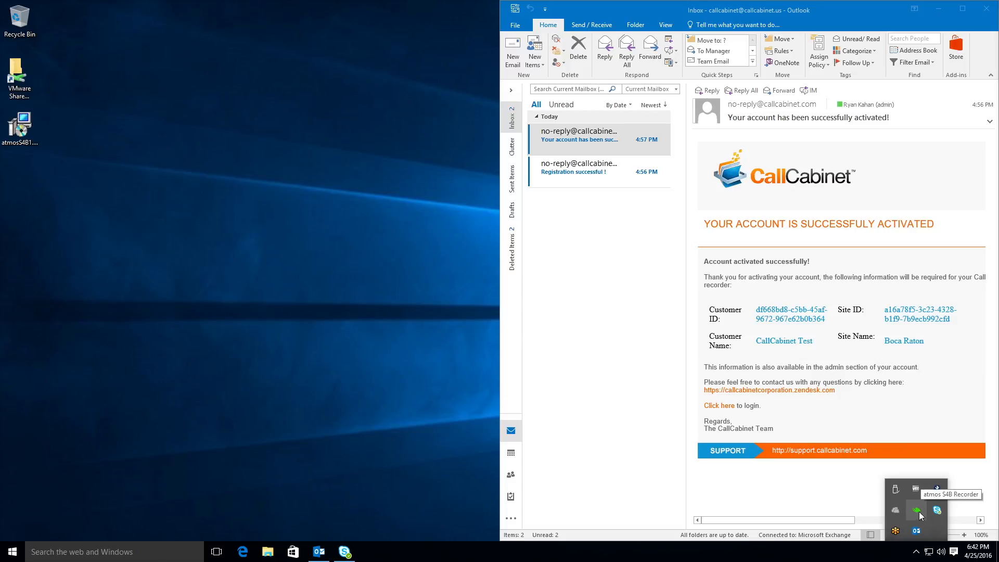
Show the atmosS4B Recorder status window from the tray and move it to the top-left
left_click(915, 510)
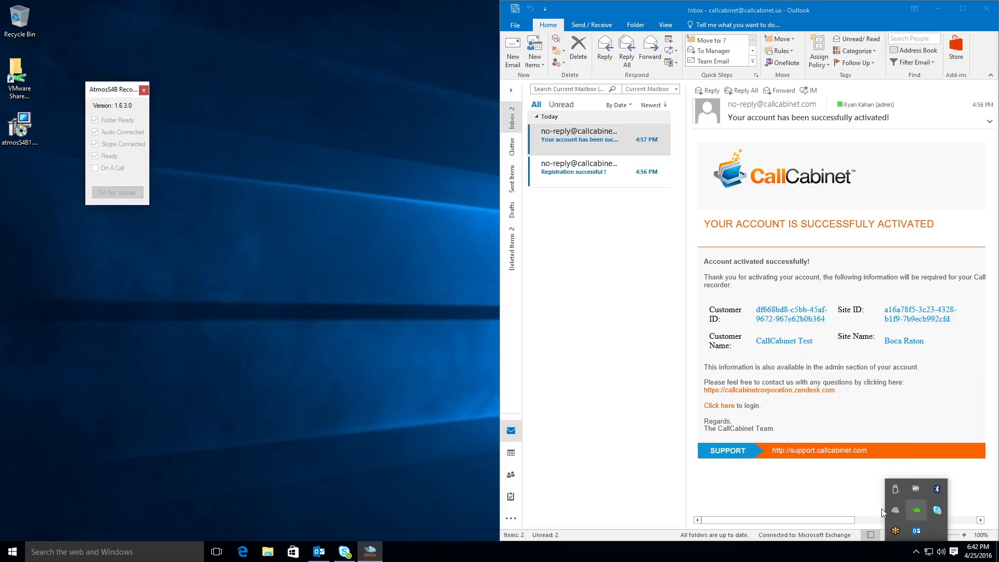
left_click_drag(118, 90, 76, 22)
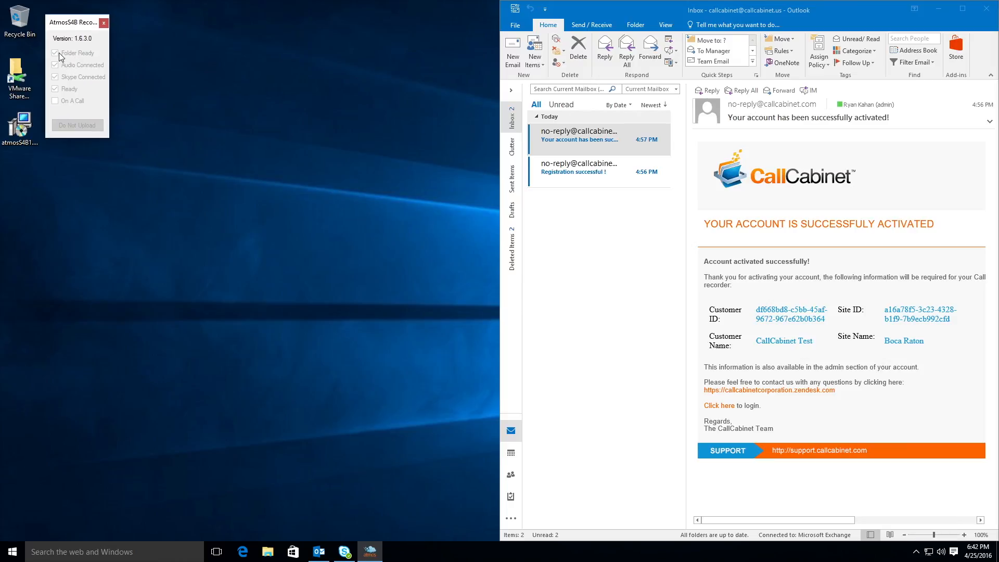
mouse_move(58, 96)
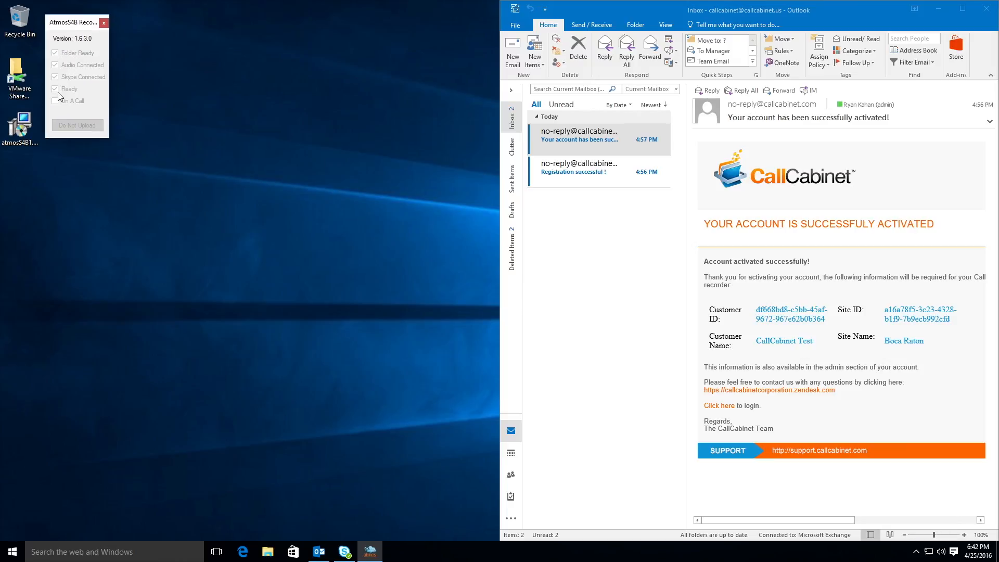
left_click(55, 89)
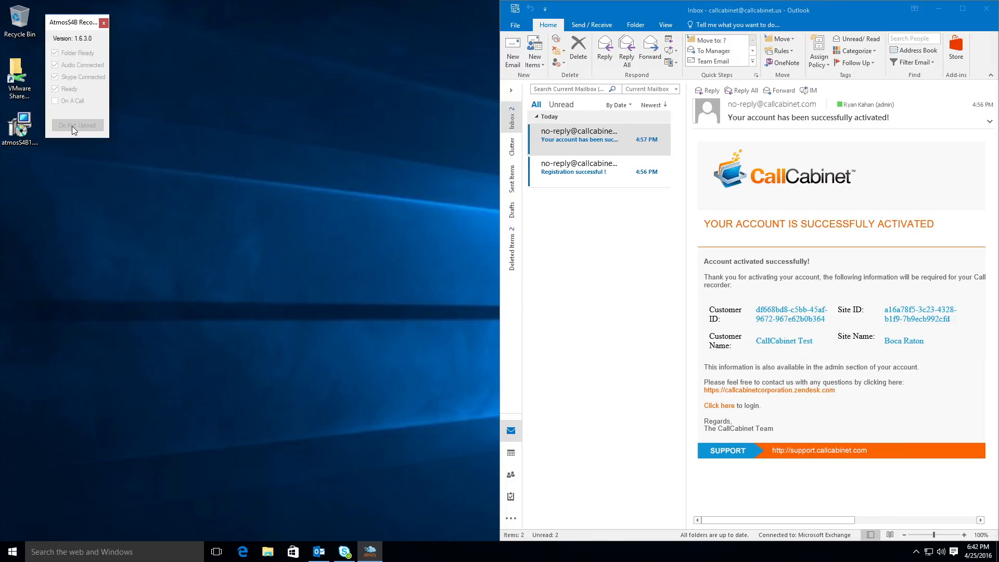
mouse_move(87, 132)
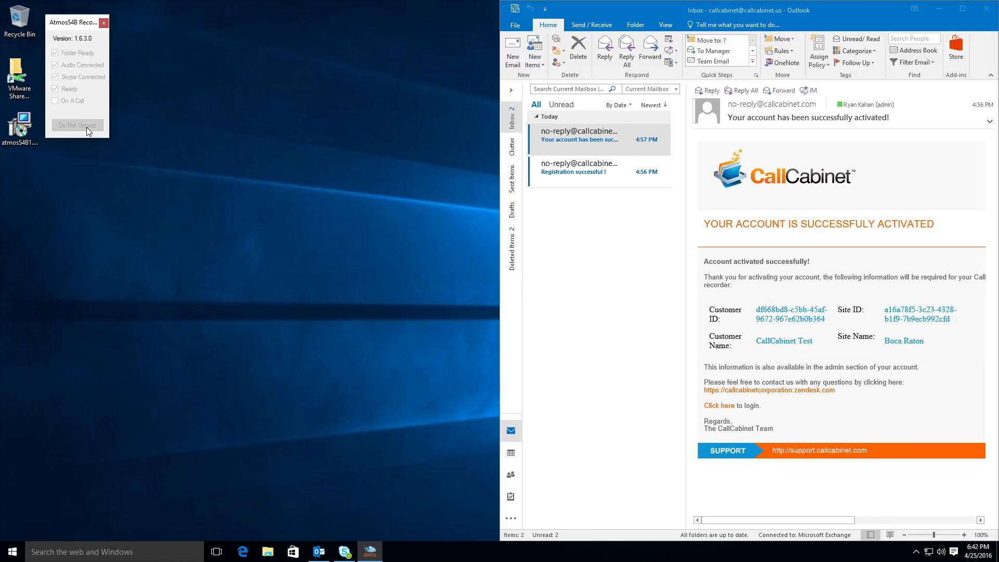